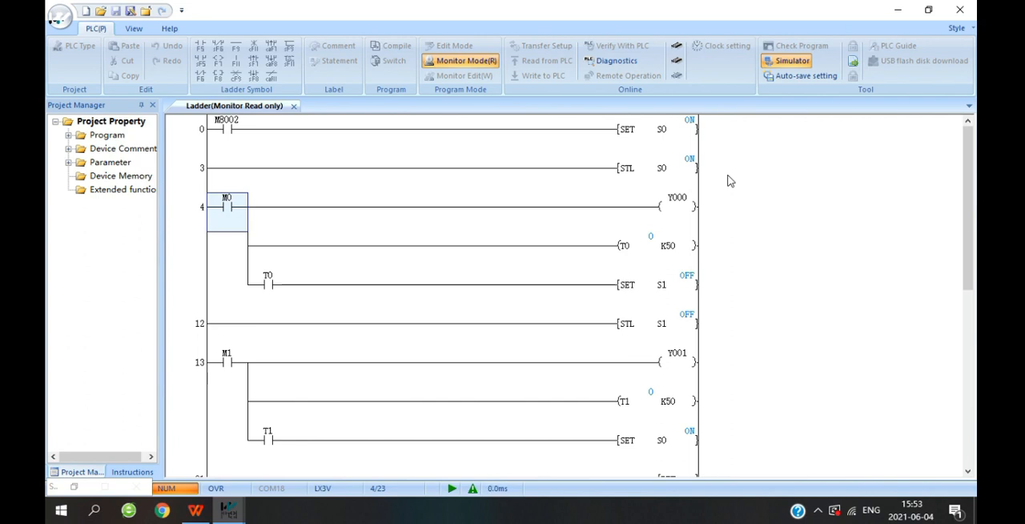
{"action": "mouse_move", "coordinate": [554, 230]}
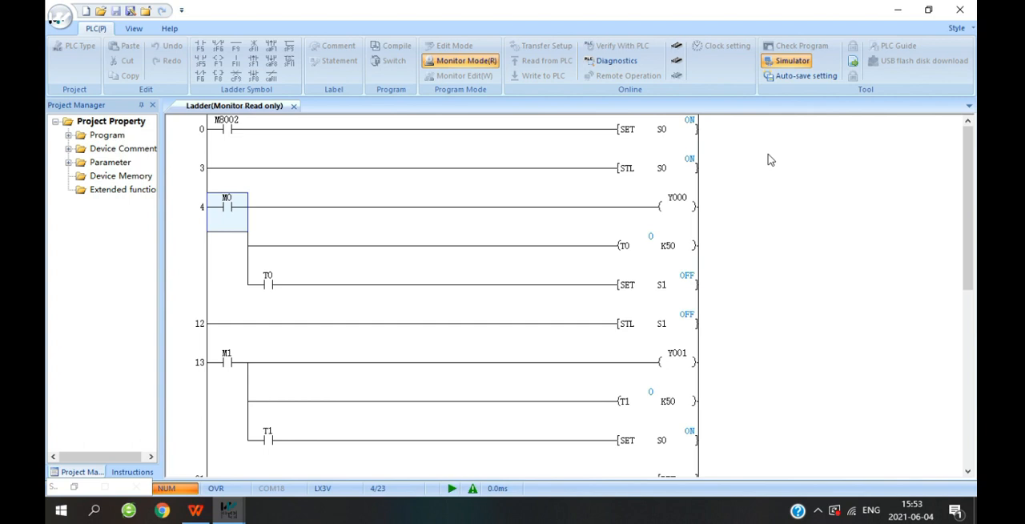
{"action": "mouse_move", "coordinate": [676, 157]}
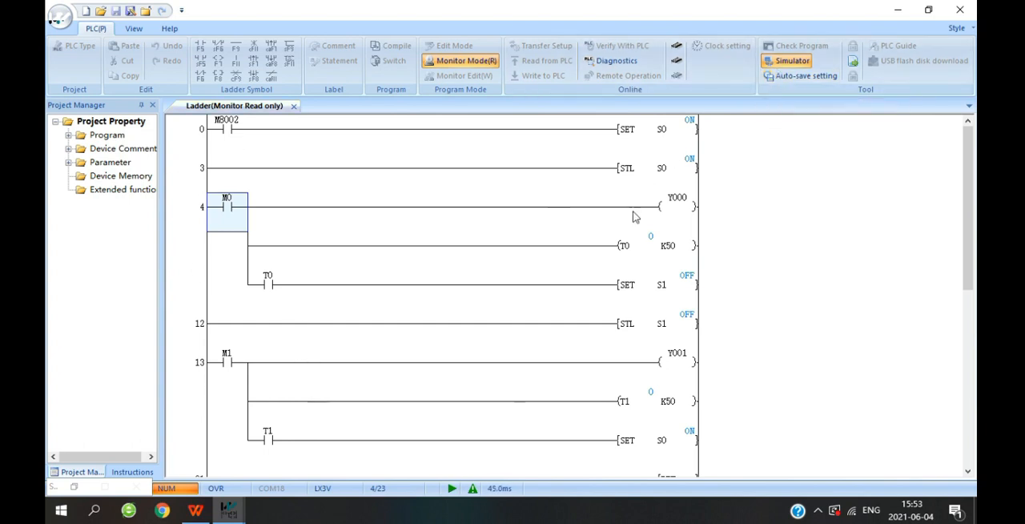
{"action": "mouse_move", "coordinate": [515, 263]}
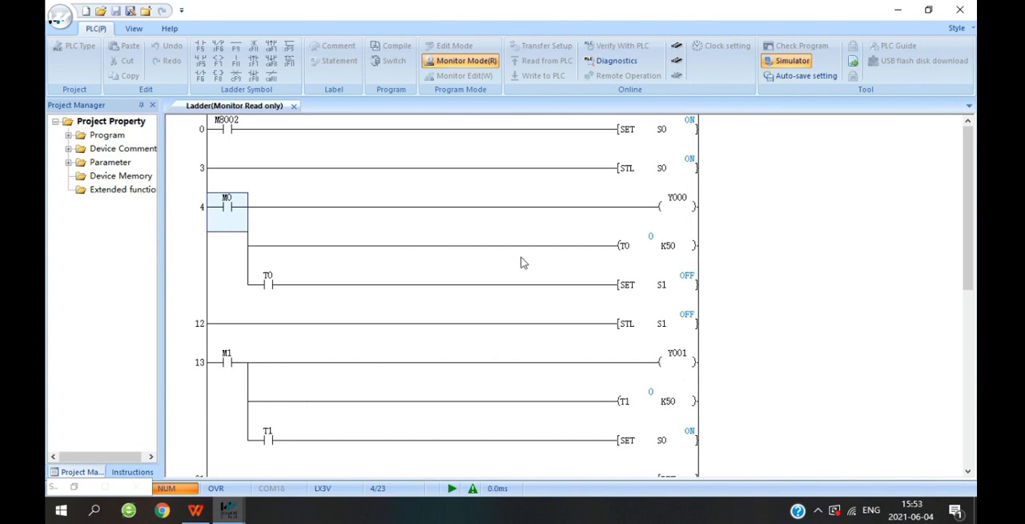
{"action": "mouse_move", "coordinate": [523, 250]}
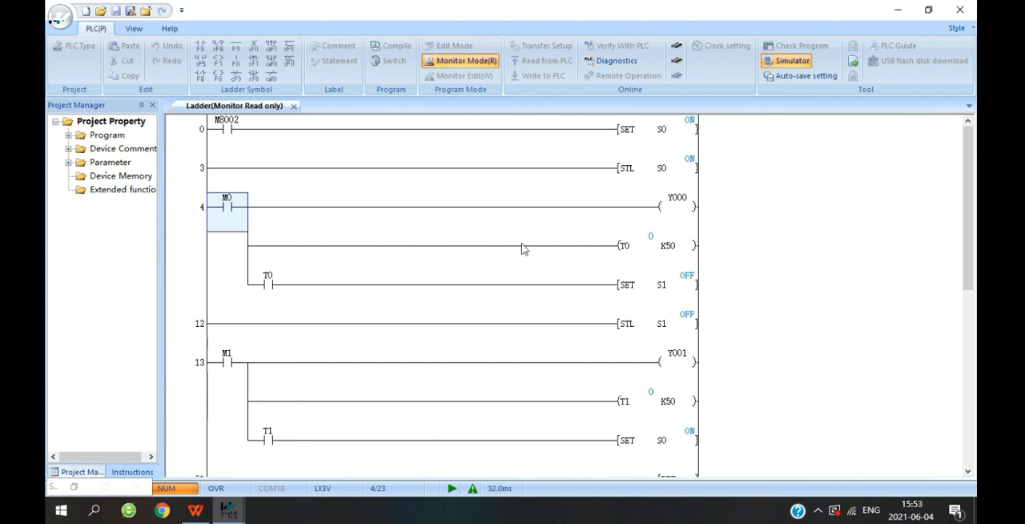
{"action": "mouse_move", "coordinate": [240, 366]}
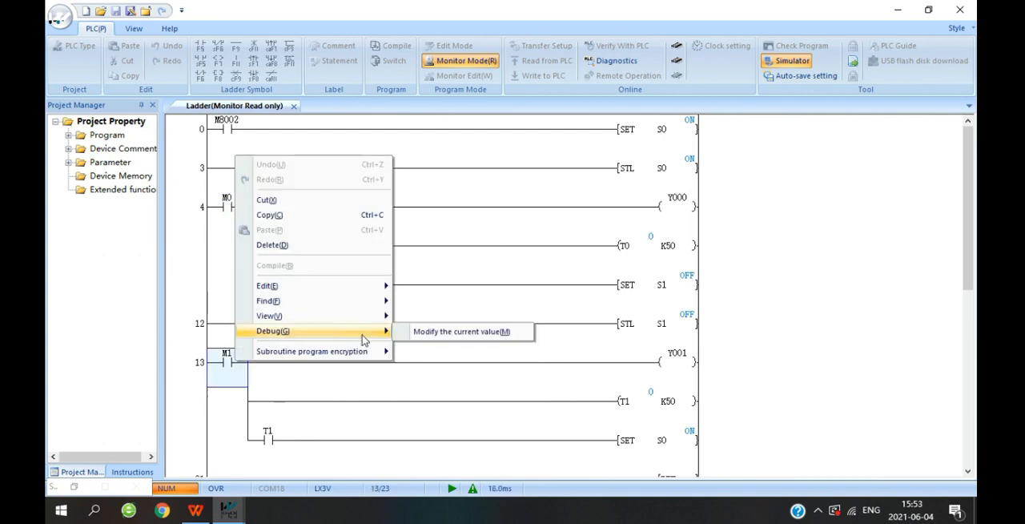
- Force M1 and M0 on in the Modify Device Value dialog so Y000 energises and T0 times
{"action": "left_click", "coordinate": [458, 330]}
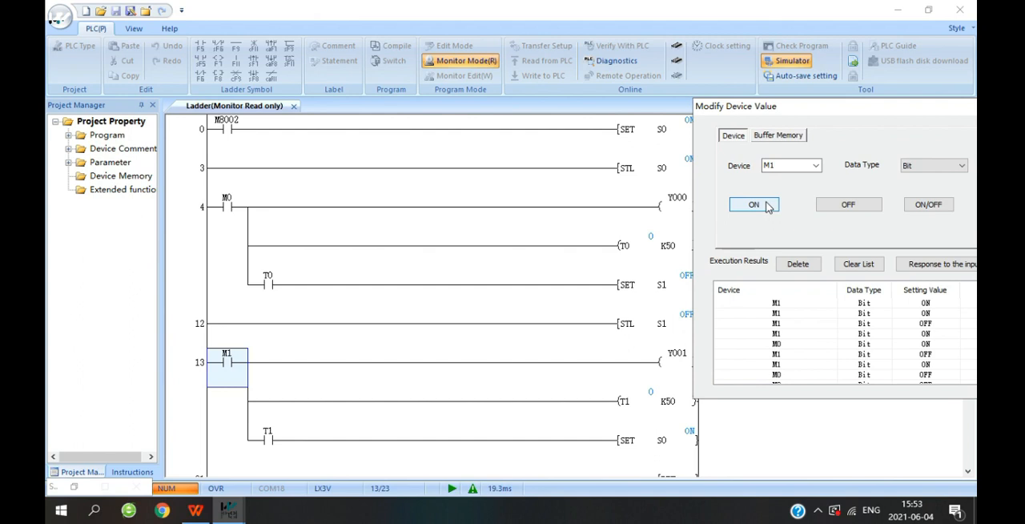
{"action": "left_click", "coordinate": [753, 205]}
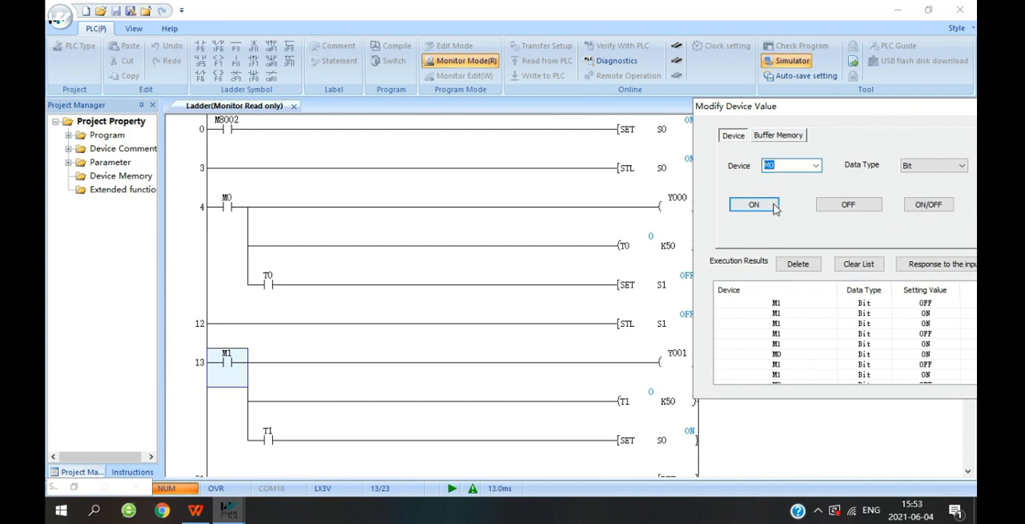
{"action": "left_click", "coordinate": [753, 205]}
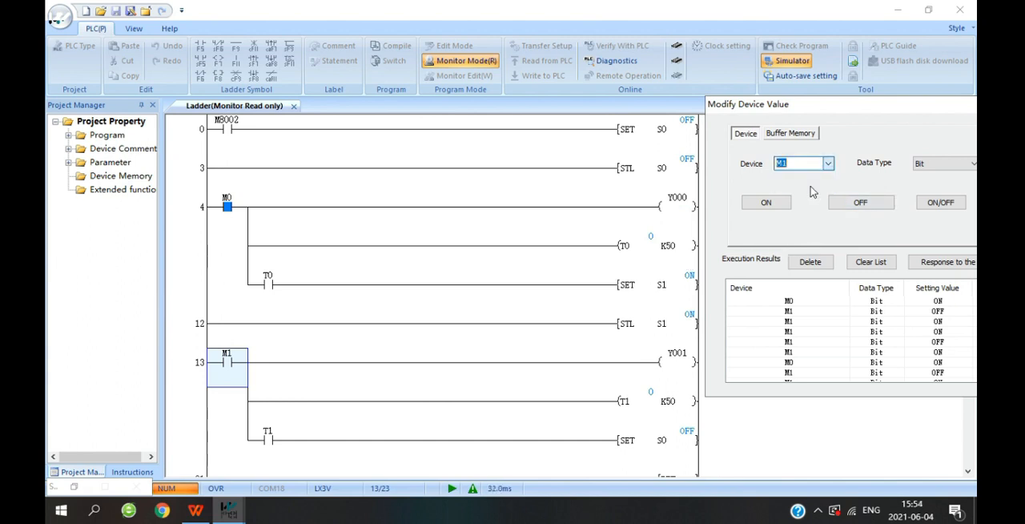
{"action": "left_click", "coordinate": [766, 202]}
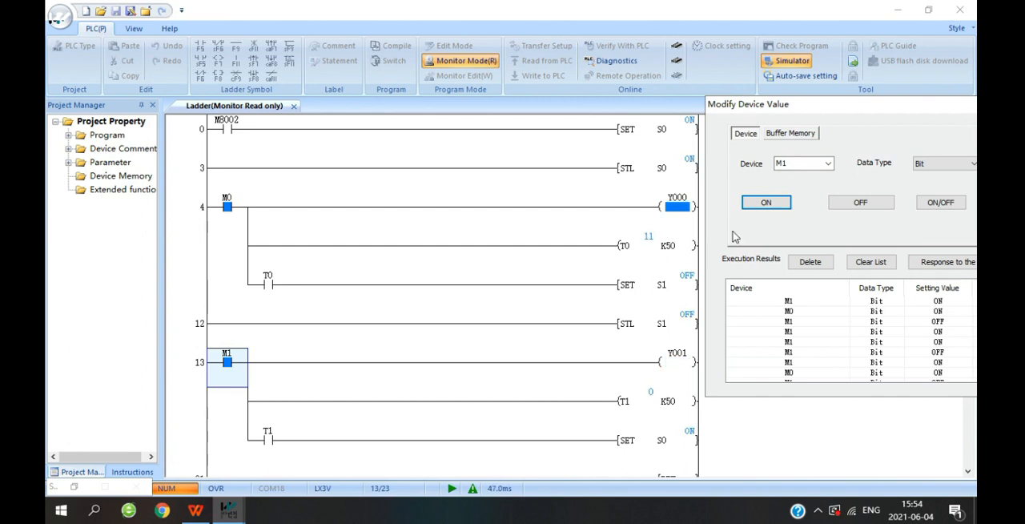
{"action": "left_click", "coordinate": [860, 202]}
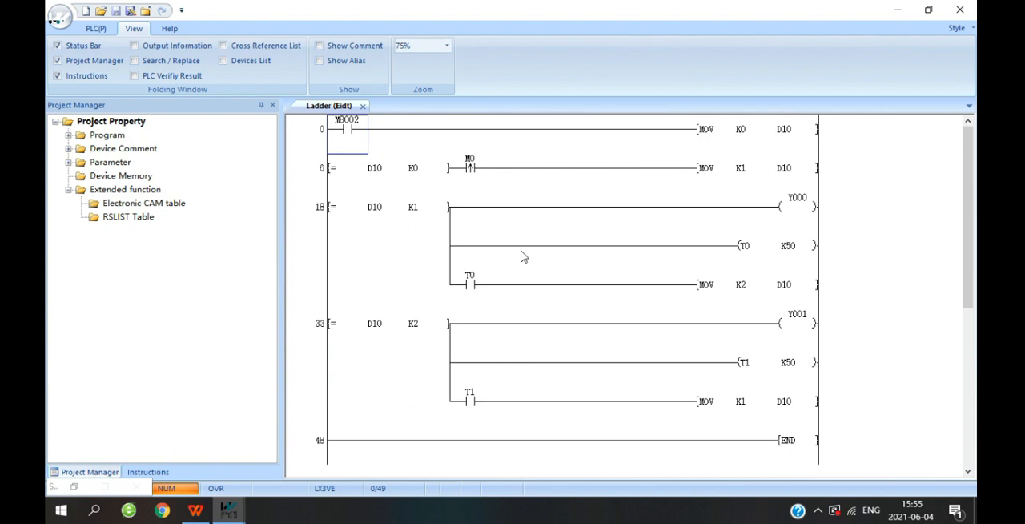
{"action": "mouse_move", "coordinate": [603, 198]}
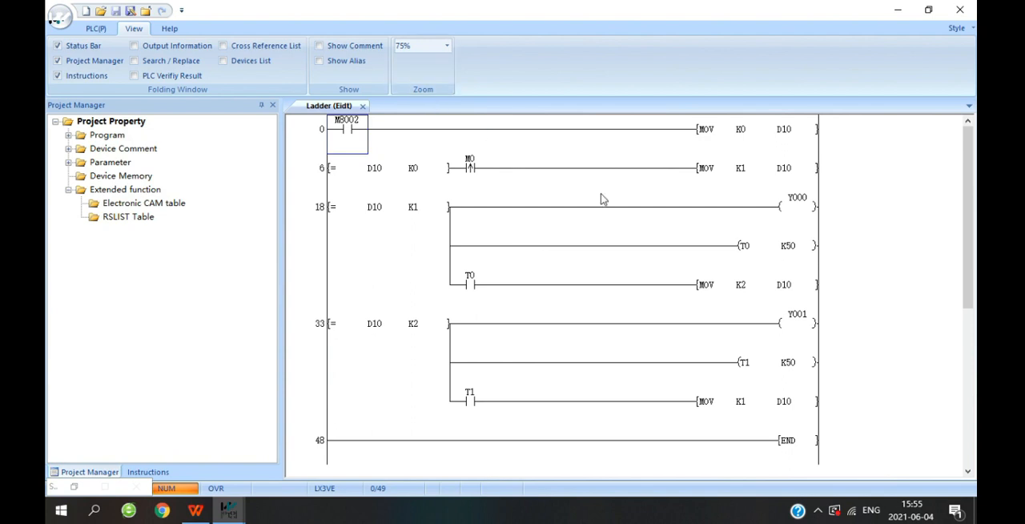
{"action": "mouse_move", "coordinate": [733, 129]}
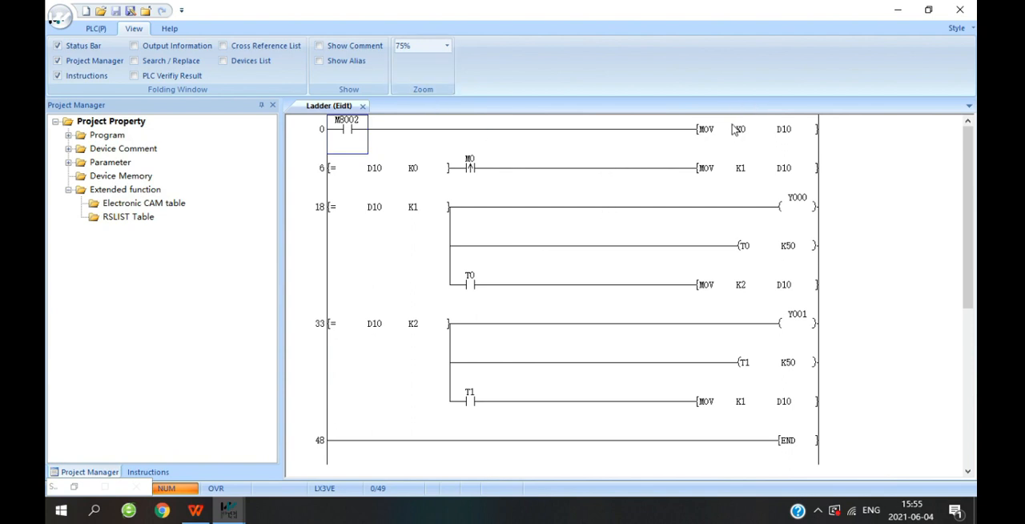
{"action": "mouse_move", "coordinate": [743, 145]}
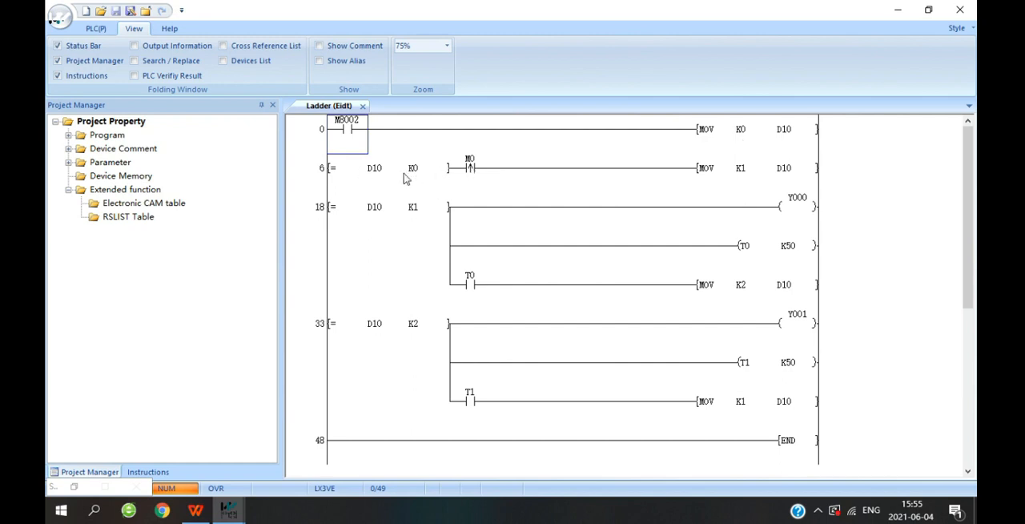
- Select the D10 = K1 compare rung and return to the PLC(P) ribbon commands
{"action": "left_click", "coordinate": [388, 206]}
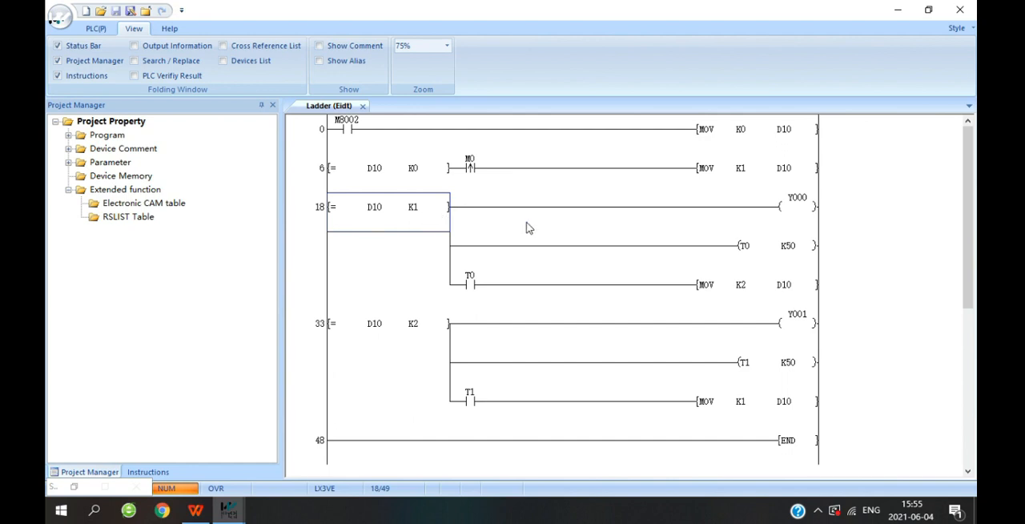
{"action": "mouse_move", "coordinate": [592, 257]}
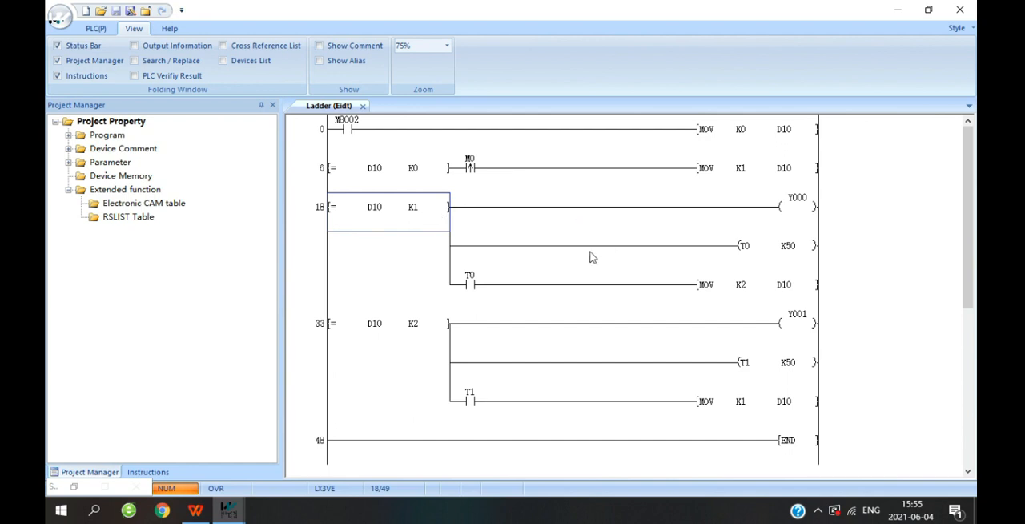
{"action": "left_click", "coordinate": [97, 29]}
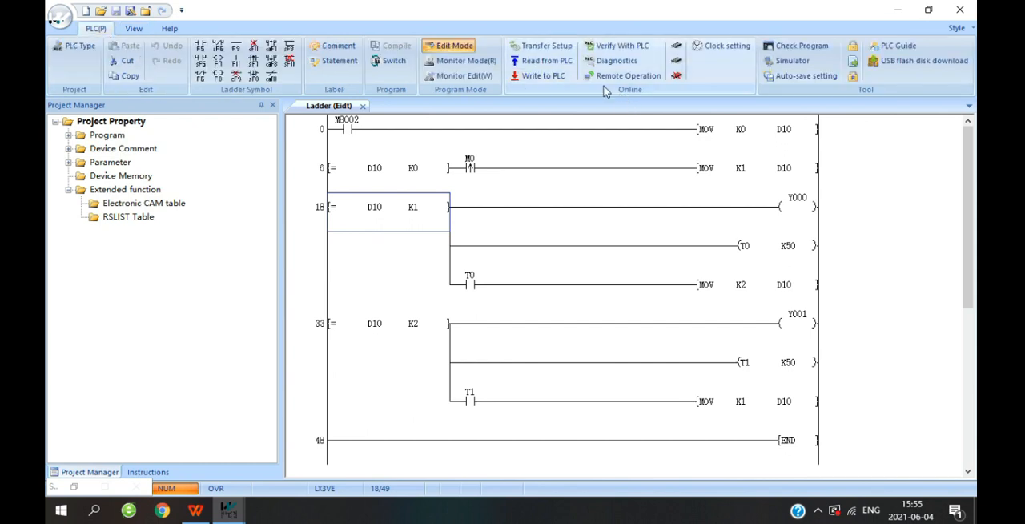
- Force M0 on via Debug > Modify the current value so D10 reaches 2 and Y001 energises
{"action": "left_click", "coordinate": [791, 60]}
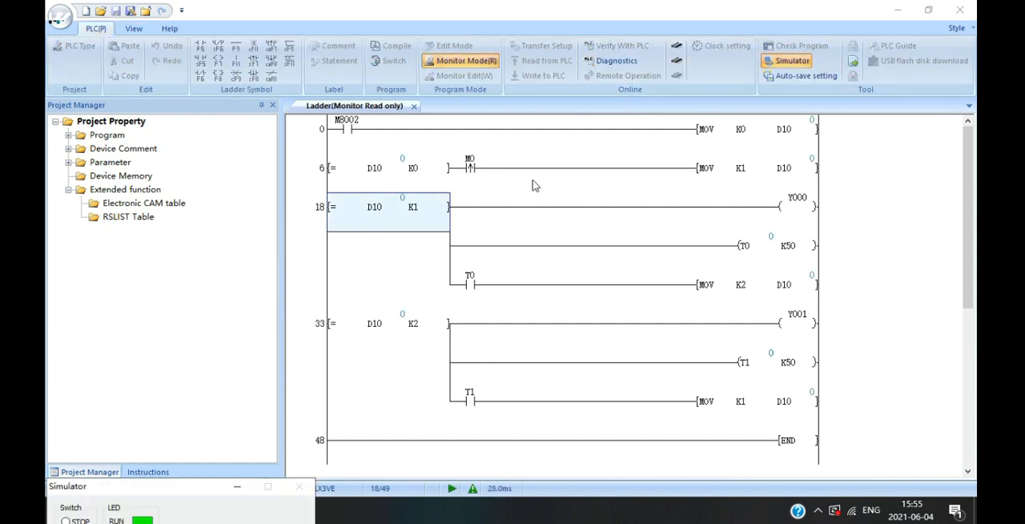
{"action": "right_click", "coordinate": [468, 168]}
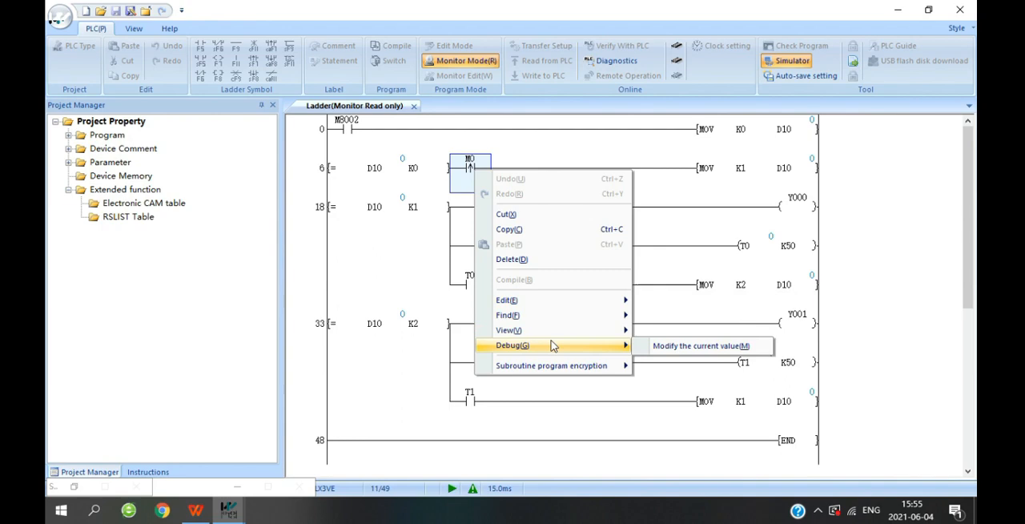
{"action": "left_click", "coordinate": [698, 346]}
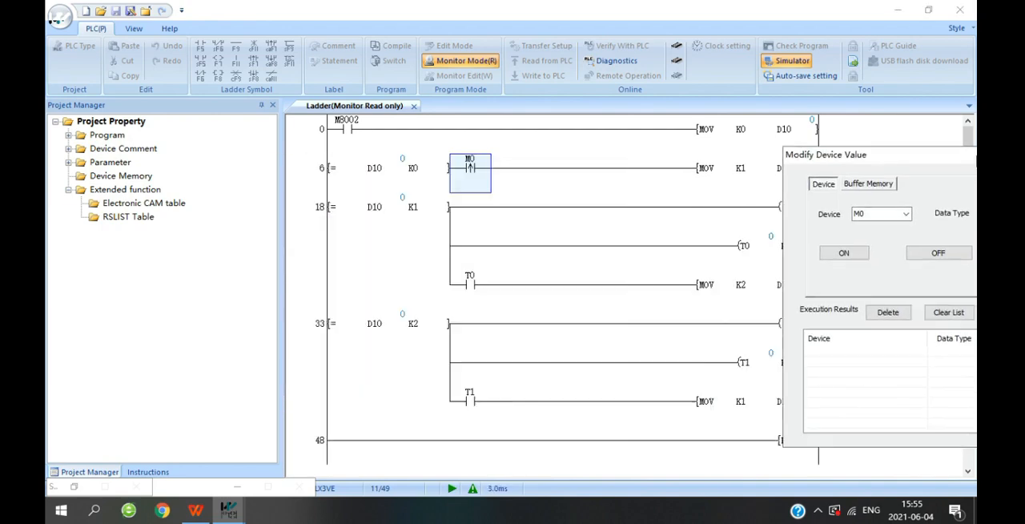
{"action": "left_click", "coordinate": [843, 253]}
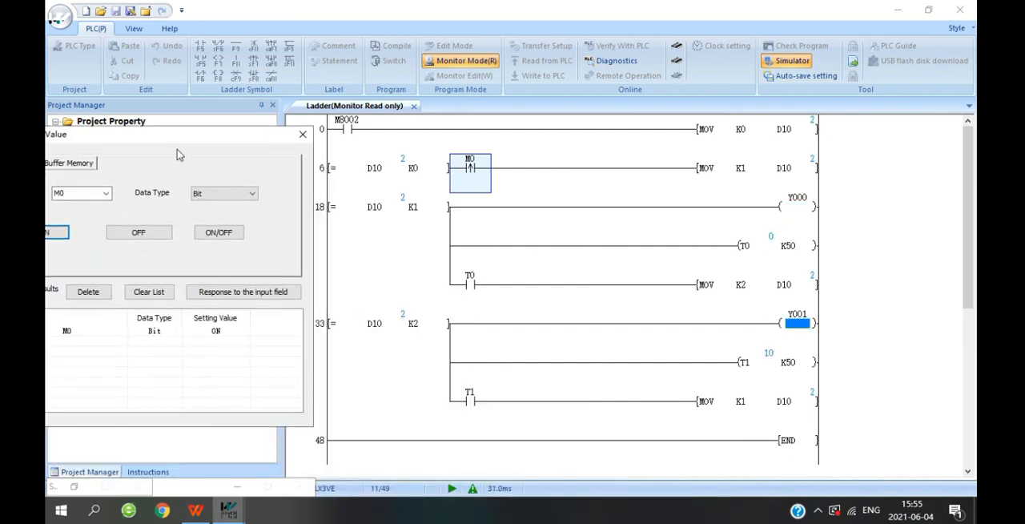
{"action": "mouse_move", "coordinate": [303, 135]}
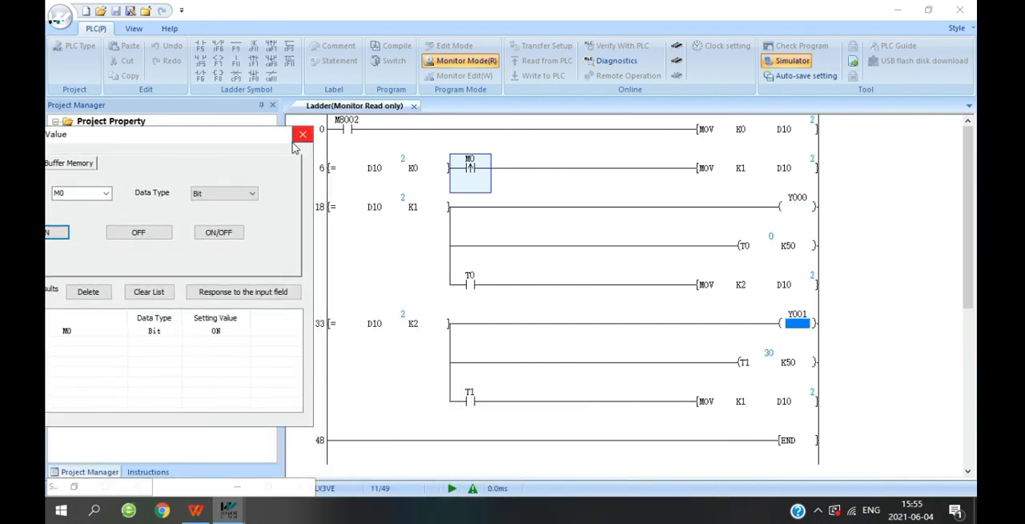
- Close the Modify Device Value dialog before loading the DECO program
{"action": "left_click", "coordinate": [303, 134]}
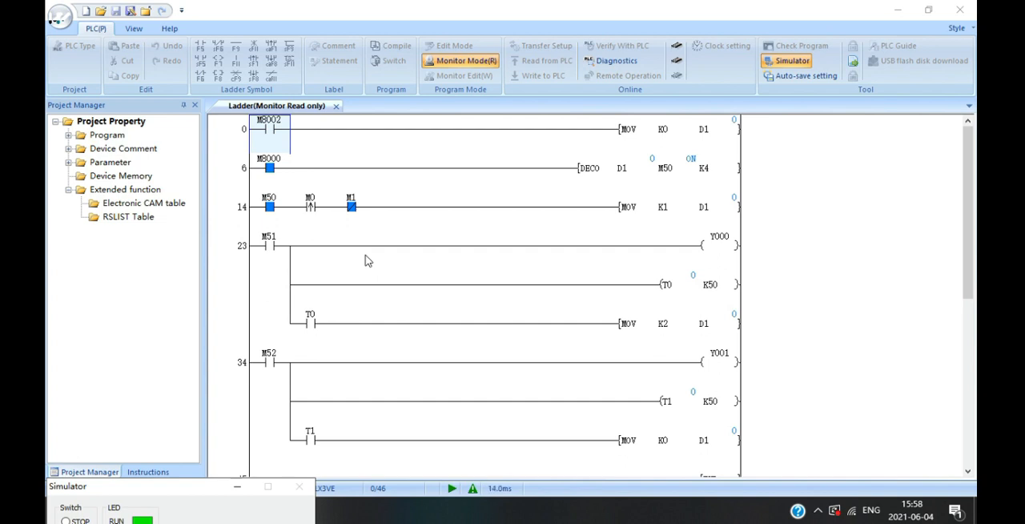
{"action": "mouse_move", "coordinate": [551, 119]}
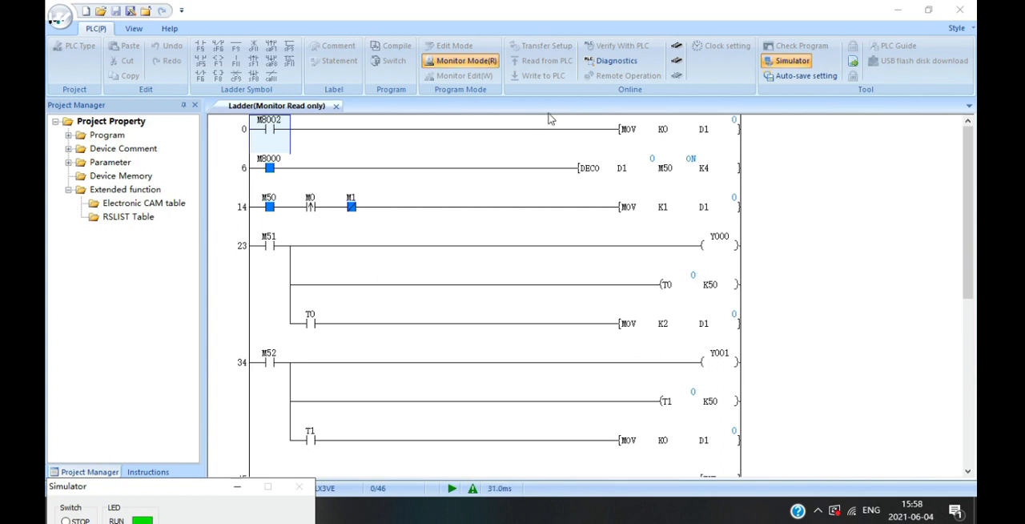
{"action": "mouse_move", "coordinate": [686, 183]}
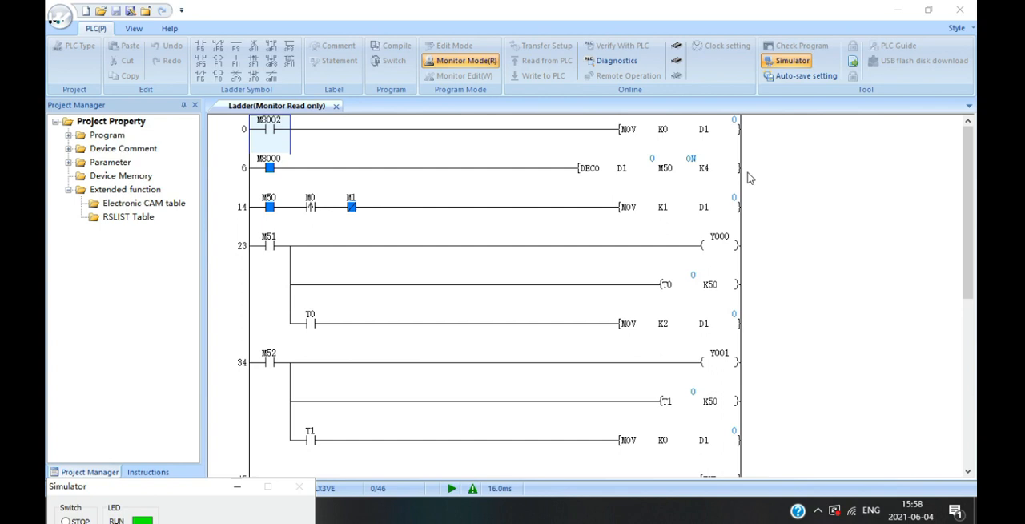
{"action": "mouse_move", "coordinate": [382, 205]}
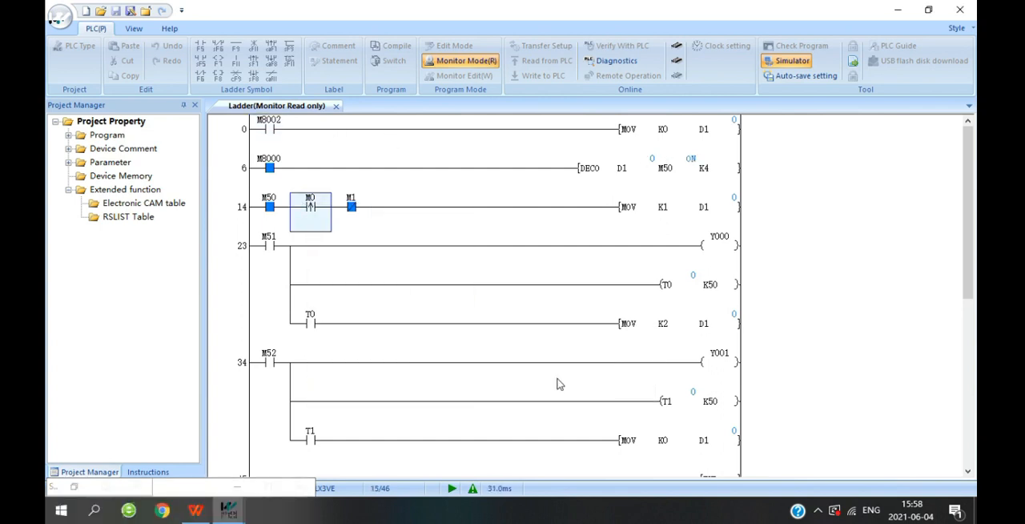
- Pulse M0 on and off three times from its value dialog, stepping D1 back to 1 with Y000 on
{"action": "double_click", "coordinate": [310, 207]}
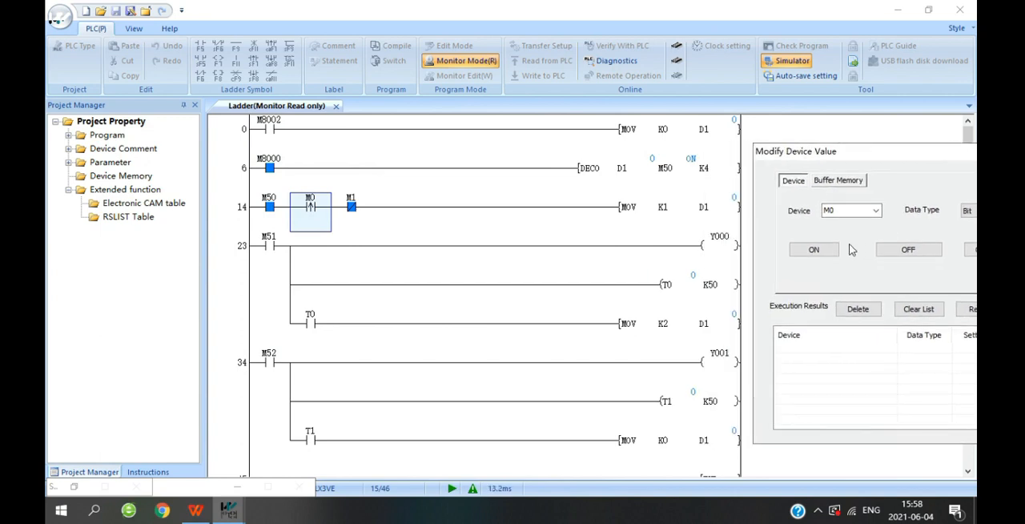
{"action": "left_click", "coordinate": [814, 249]}
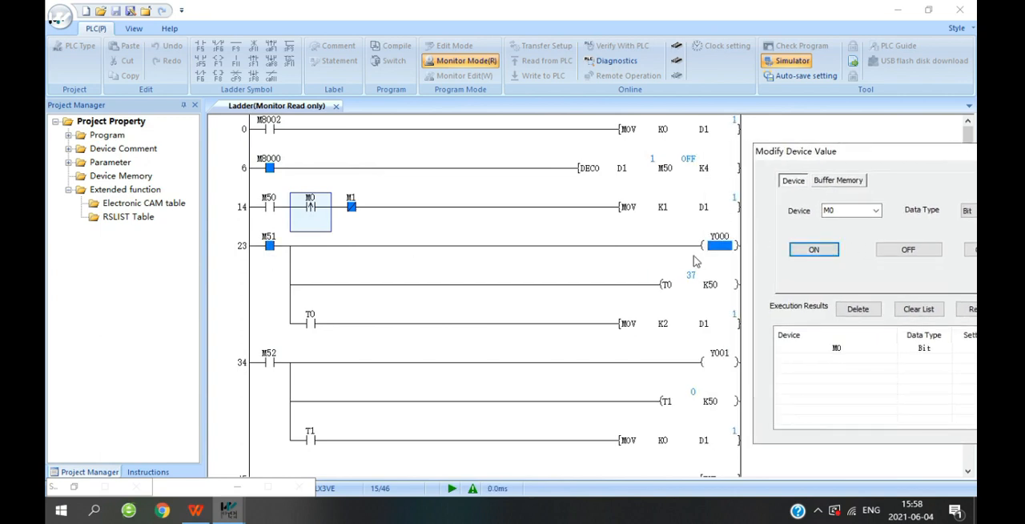
{"action": "left_click", "coordinate": [814, 250]}
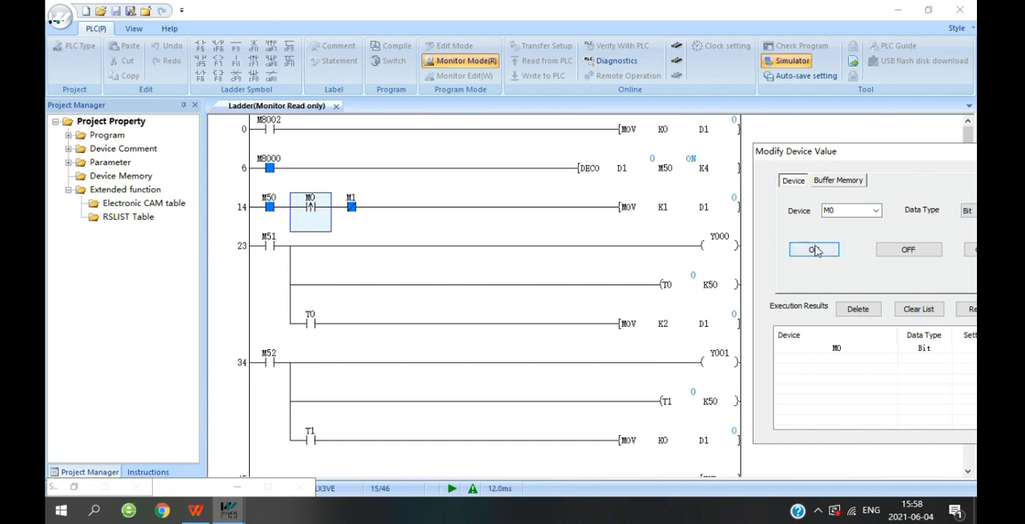
{"action": "left_click", "coordinate": [814, 250]}
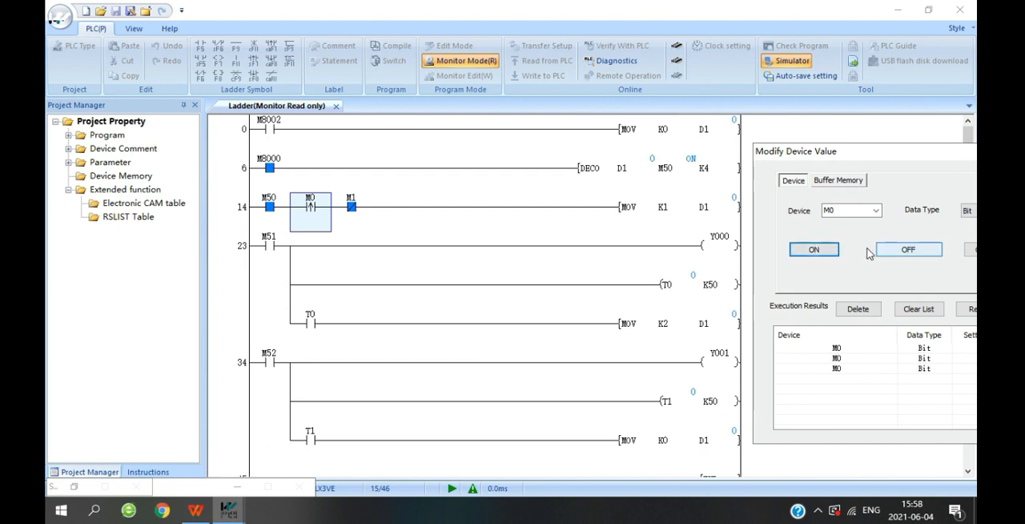
{"action": "left_click", "coordinate": [813, 250]}
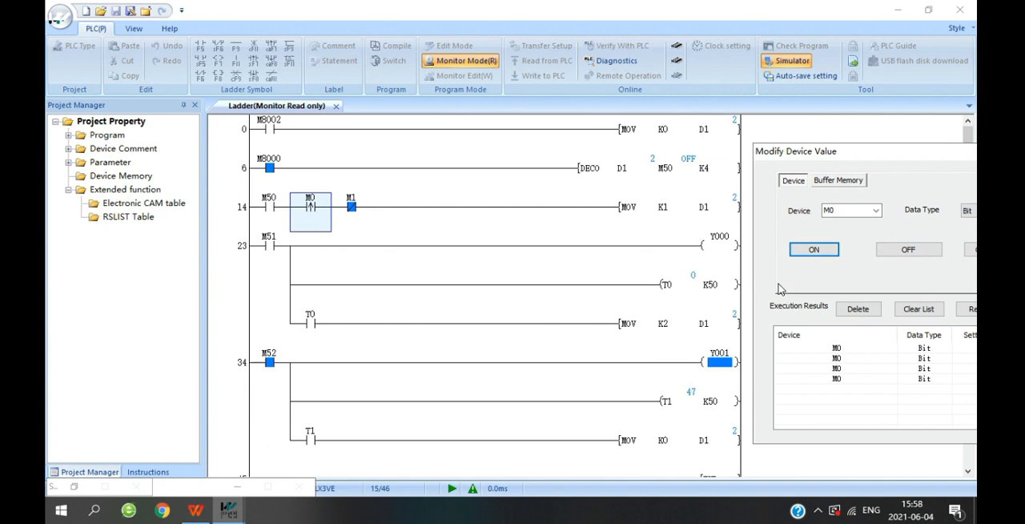
{"action": "left_click", "coordinate": [814, 250]}
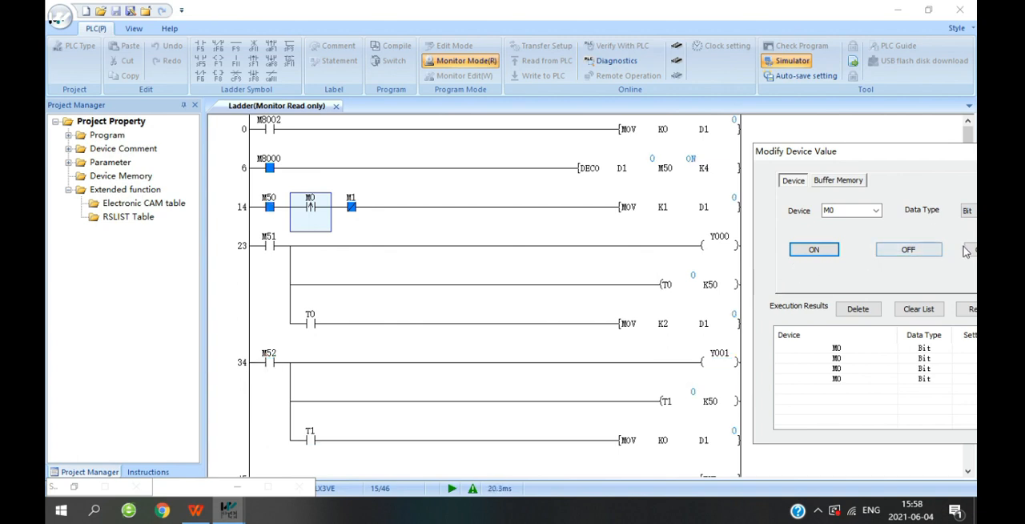
{"action": "left_click", "coordinate": [814, 250]}
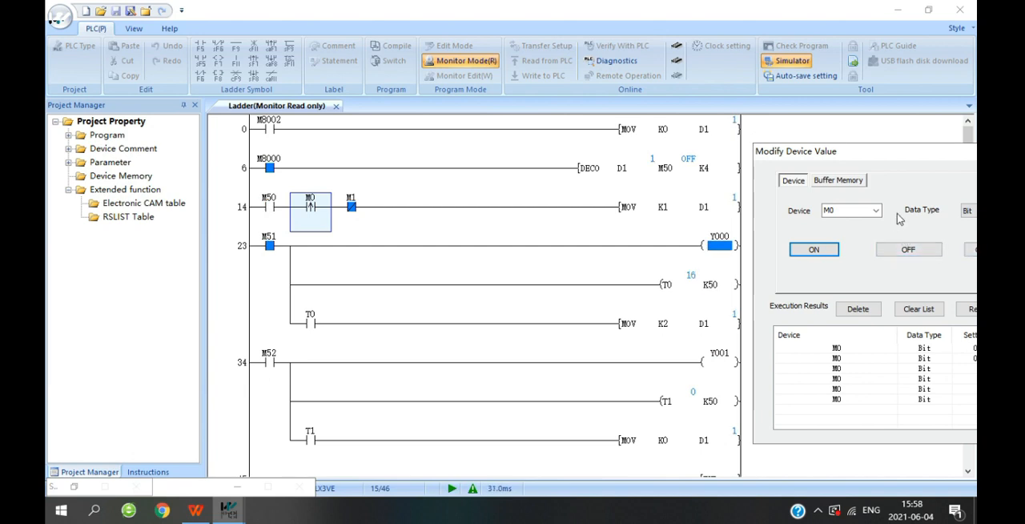